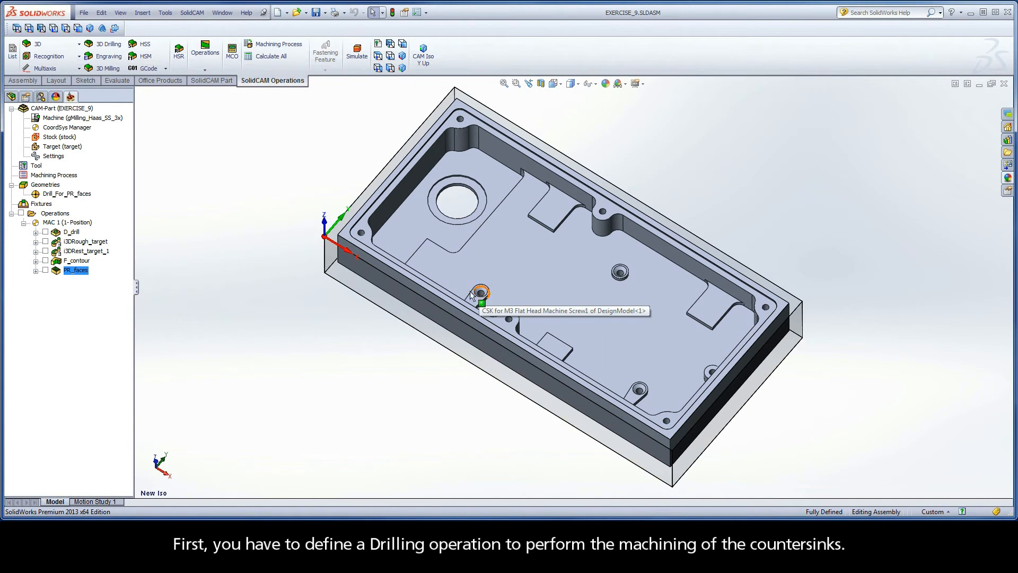
- Add a new Drilling operation from the Operations list in the SolidCAM Manager
right_click(55, 213)
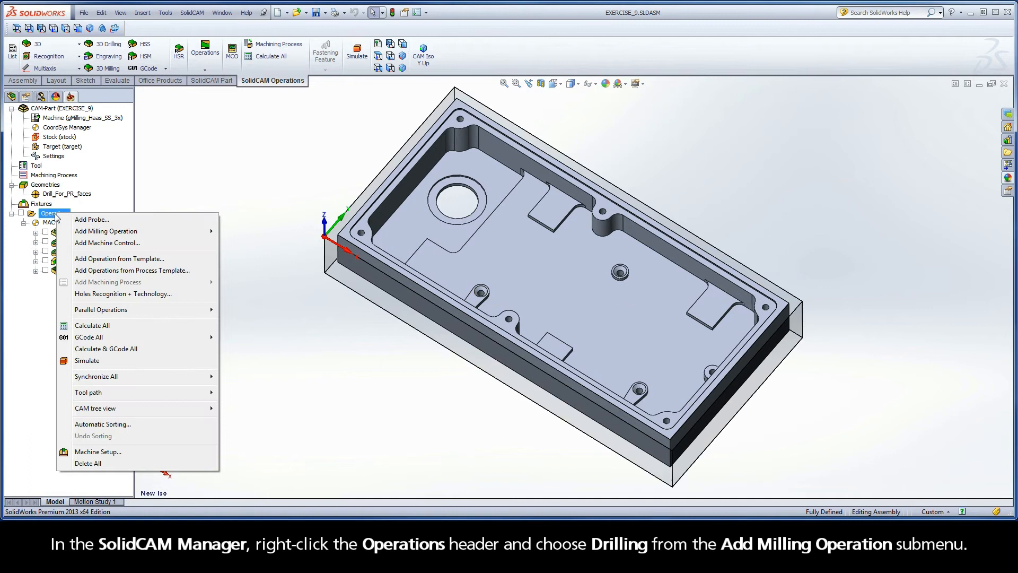
mouse_move(106, 230)
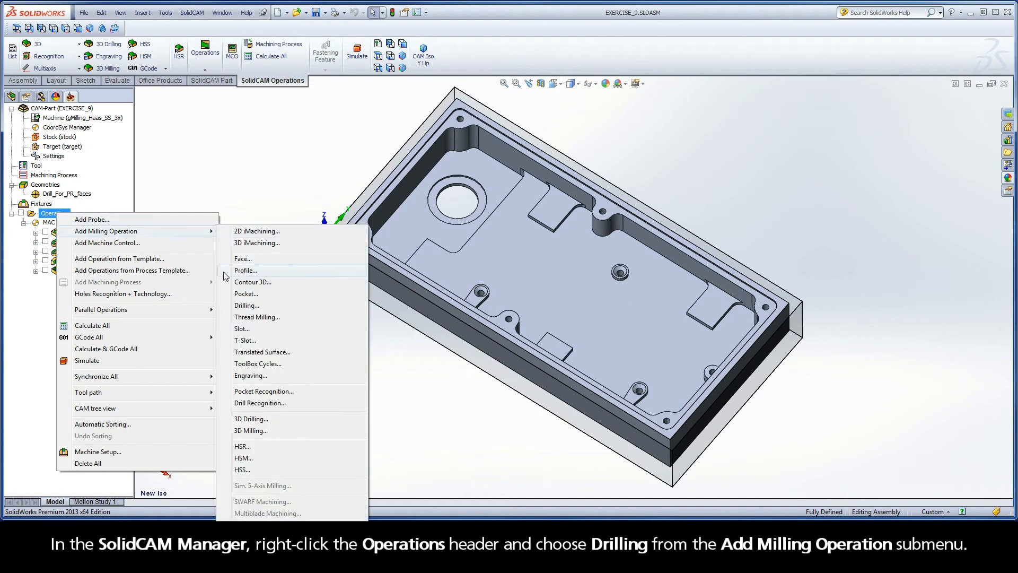
click(248, 305)
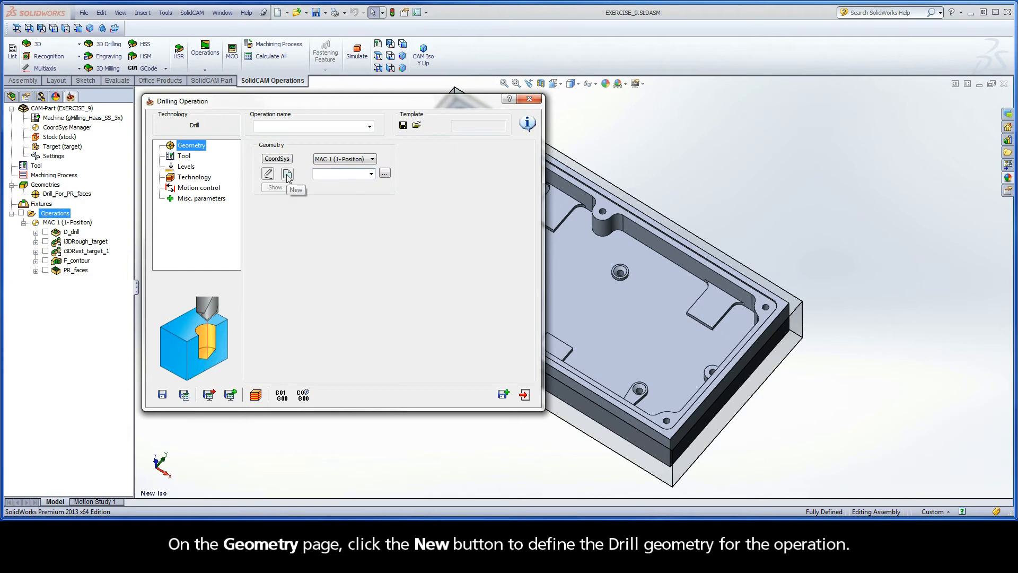
- Create drill geometry drill1 restricted to circles at Z -13, taken from a lowest boss top face
click(287, 174)
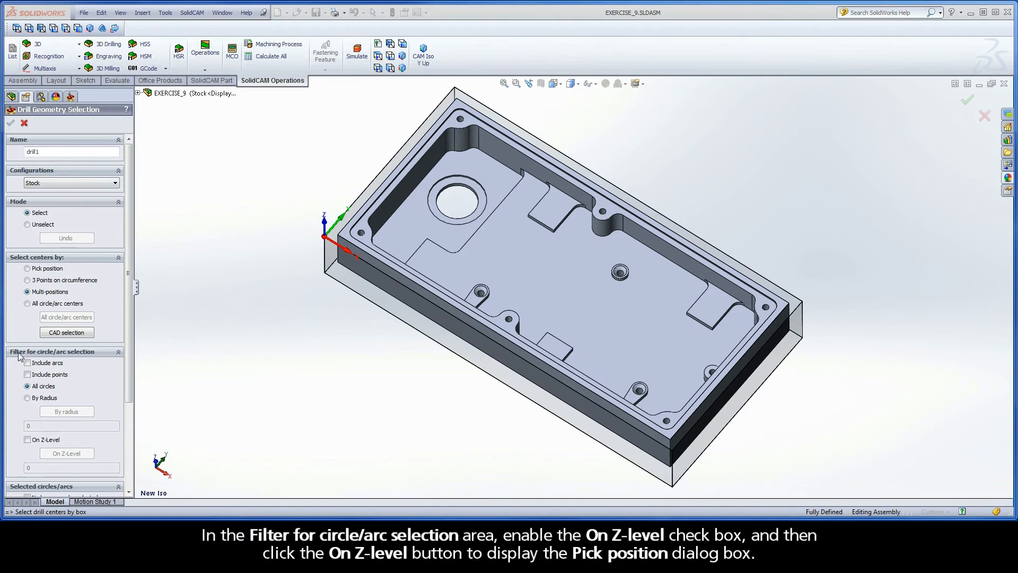
mouse_move(88, 361)
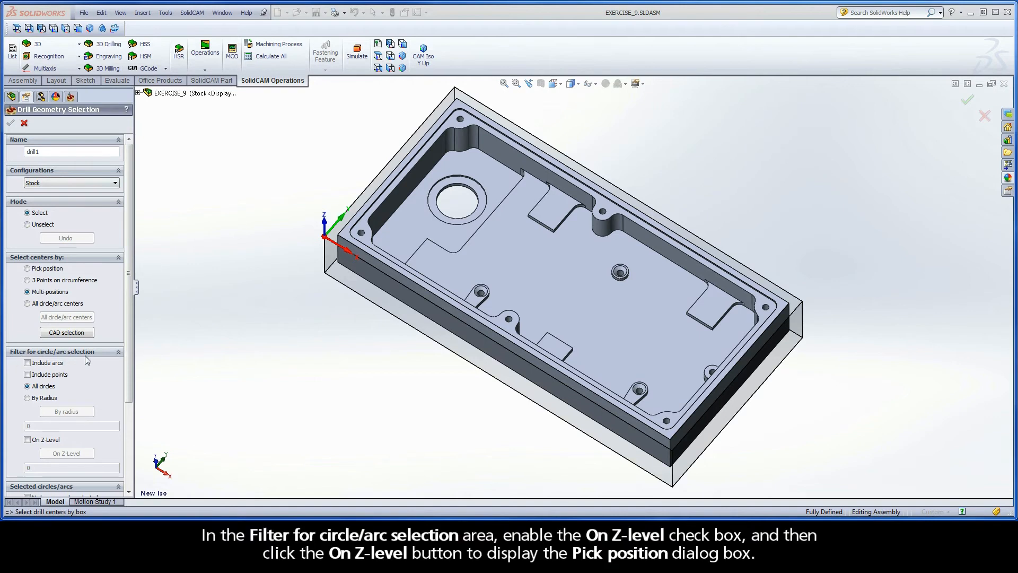
click(28, 439)
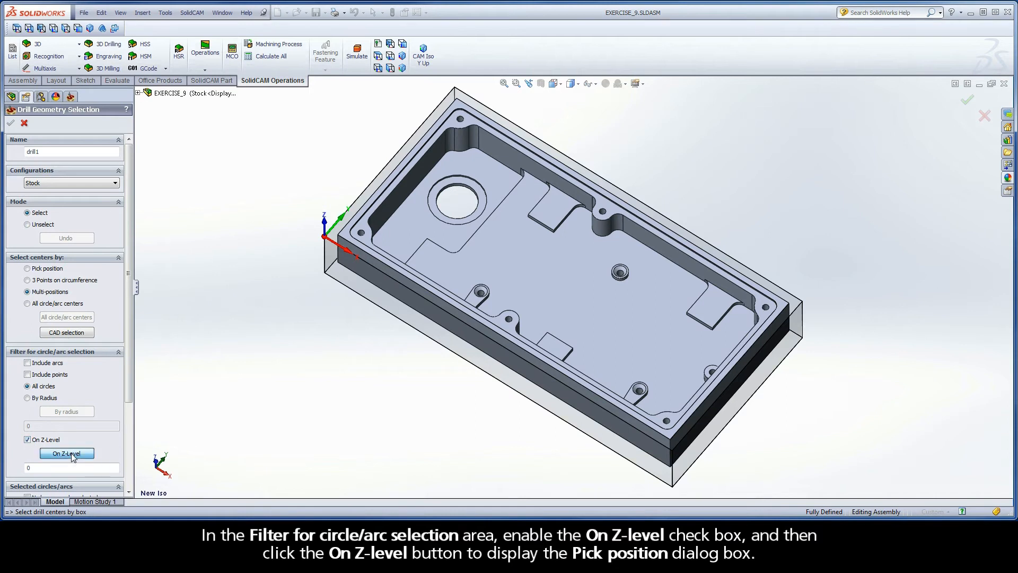
click(66, 453)
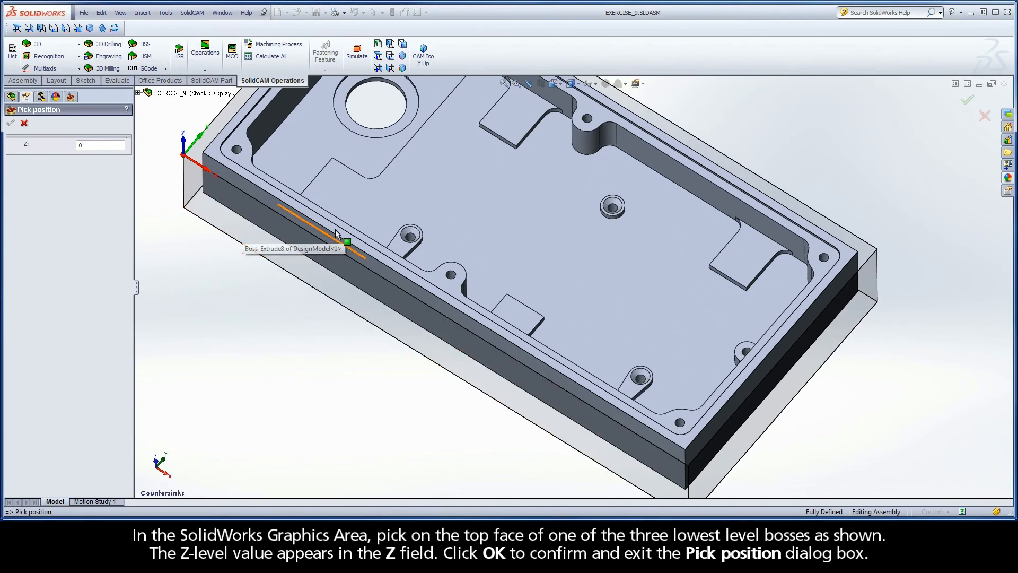
click(406, 250)
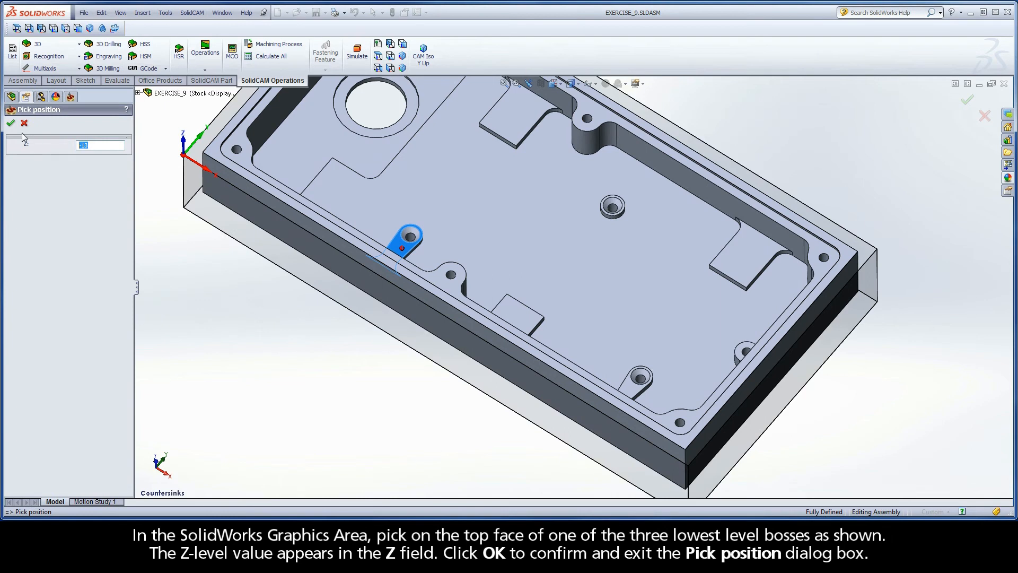
click(11, 123)
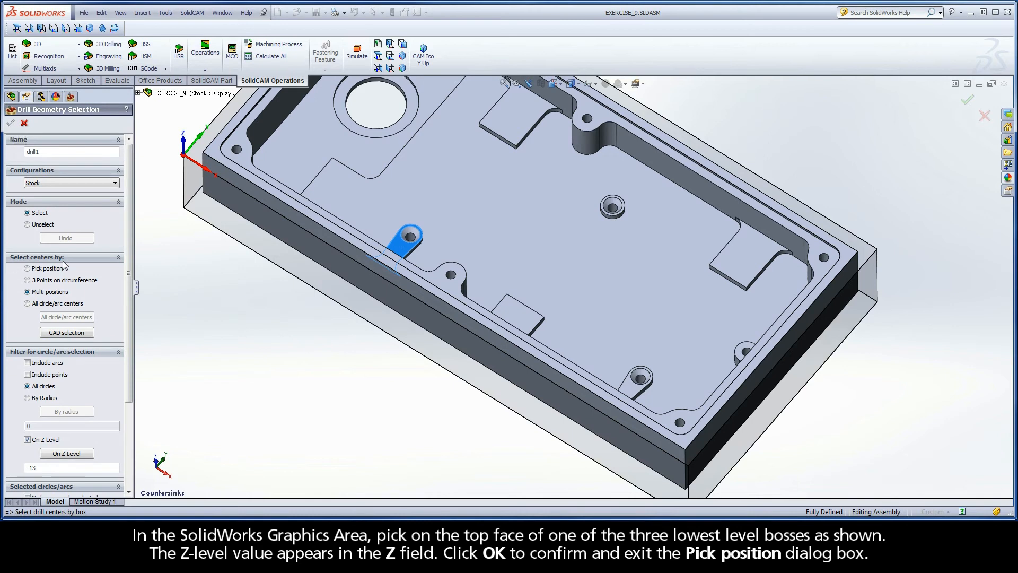
- Gather all three circle centres at that level into drill1 and confirm the geometry
click(26, 304)
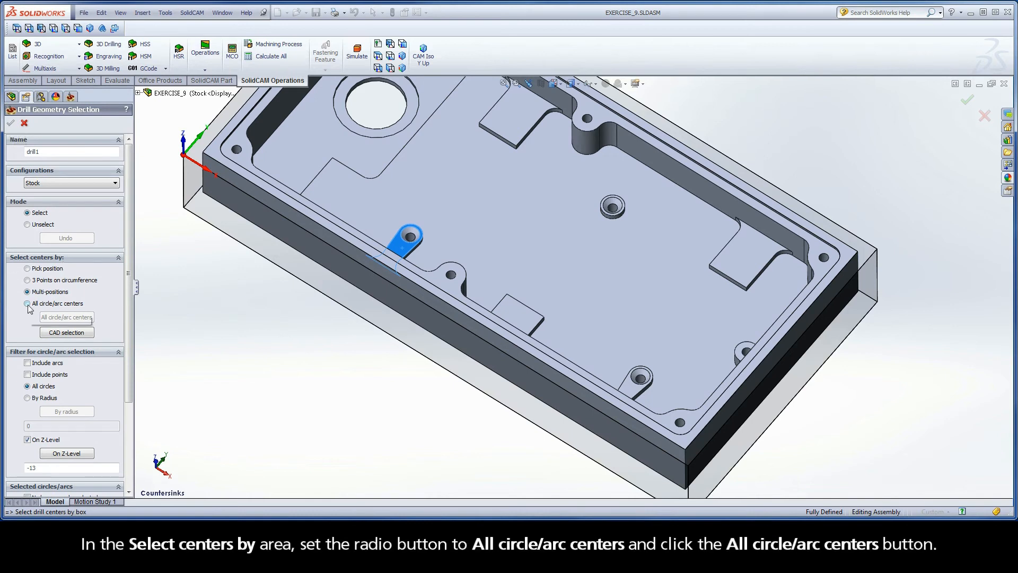
click(27, 304)
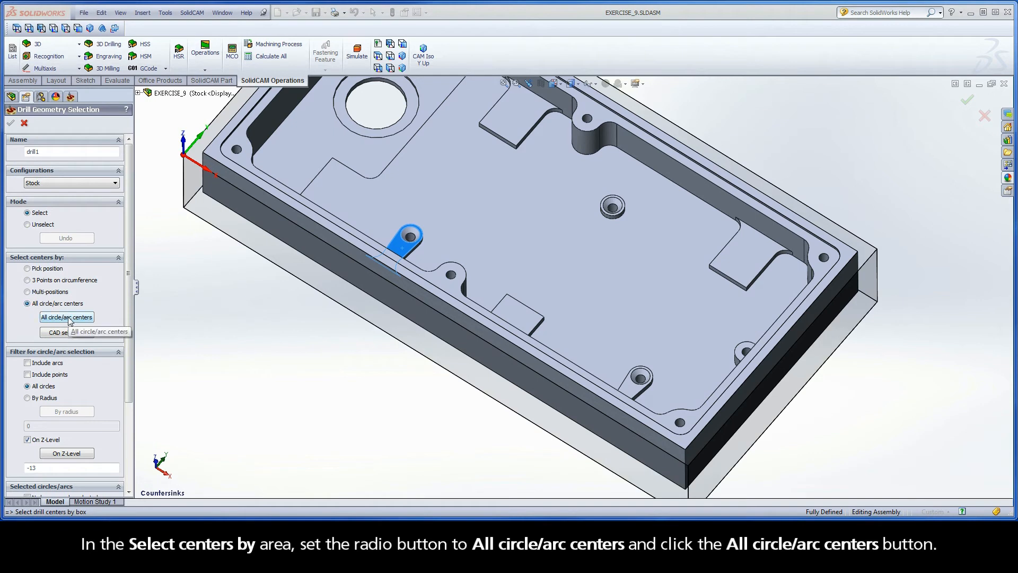
click(66, 318)
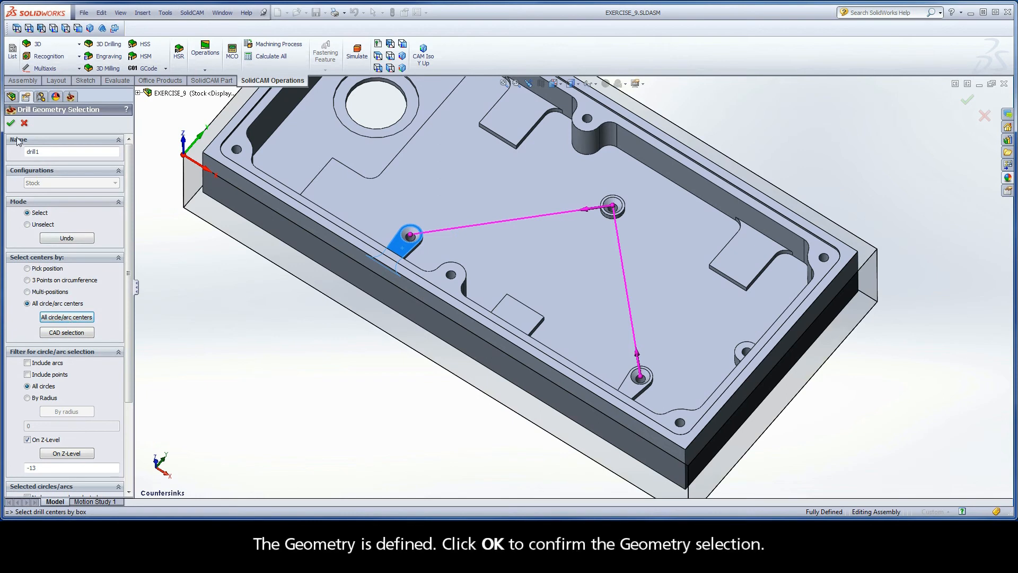
click(9, 124)
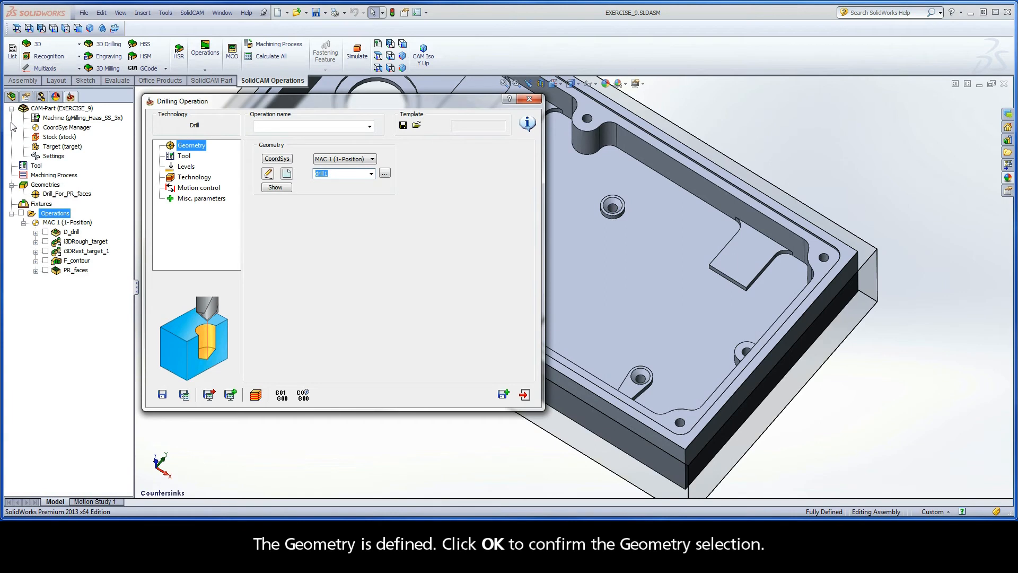
click(184, 156)
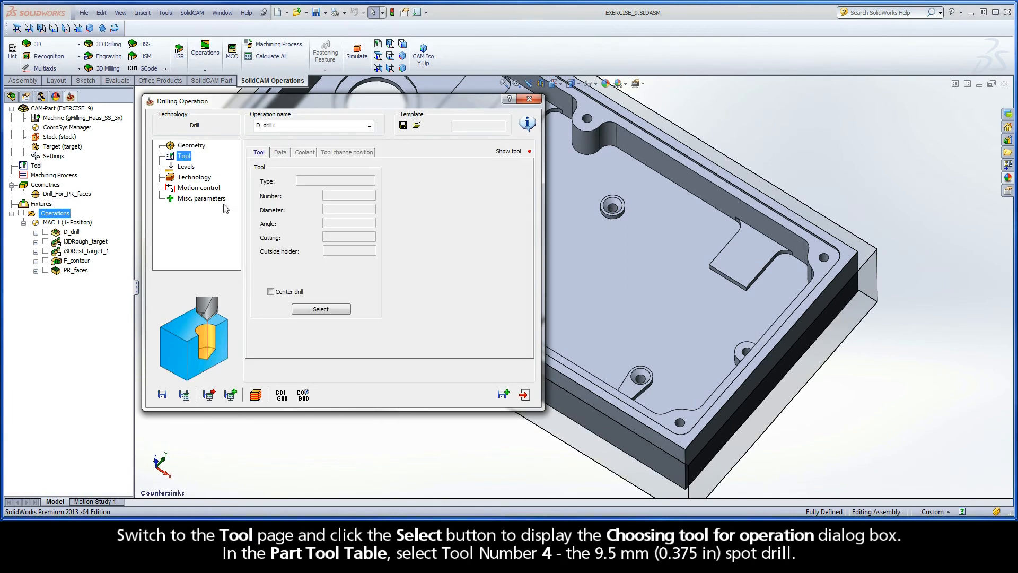
- Assign tool 4, the 9.5 mm spot drill, from the Part Tool Table to the operation
click(321, 309)
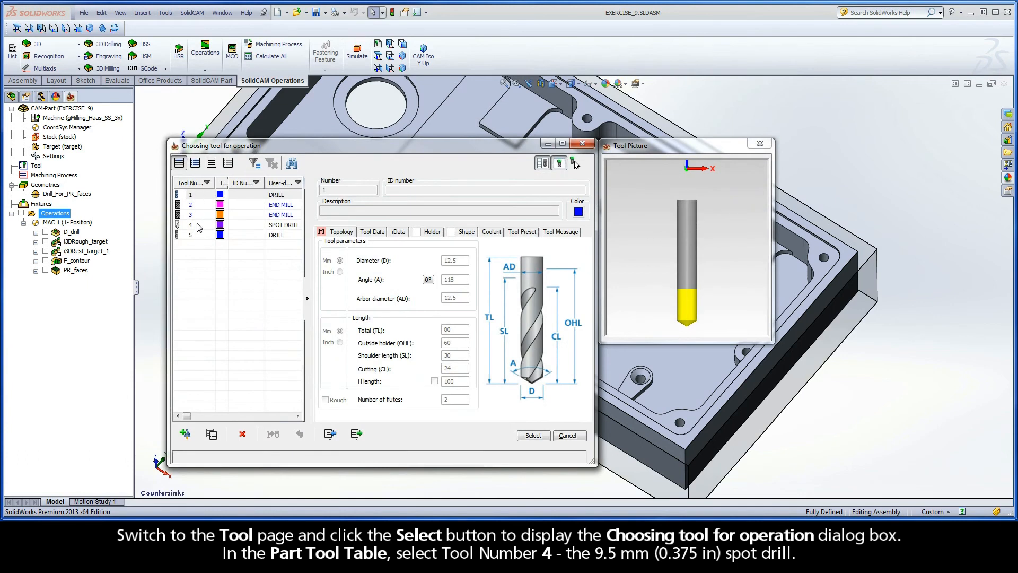
click(189, 224)
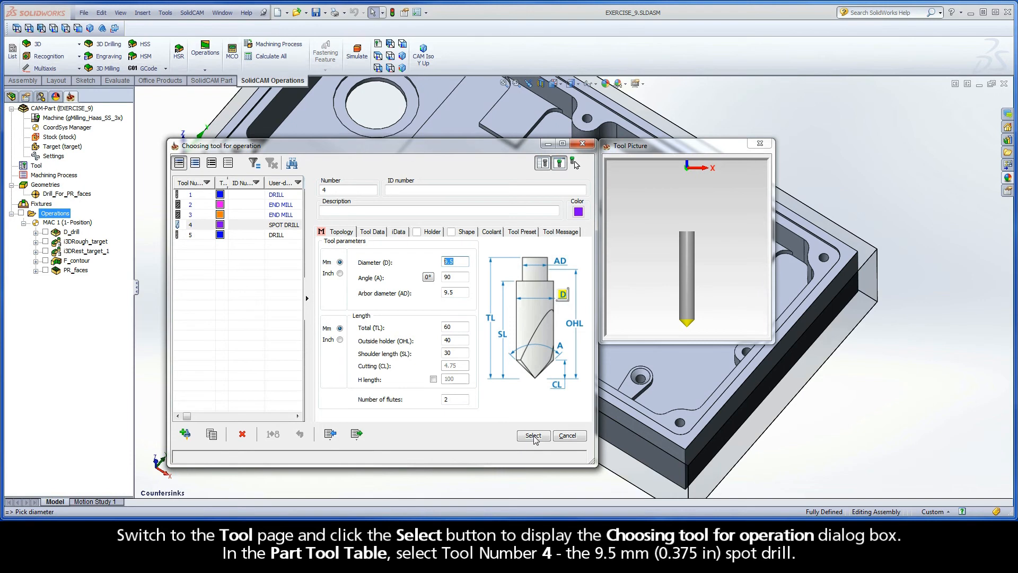
click(532, 435)
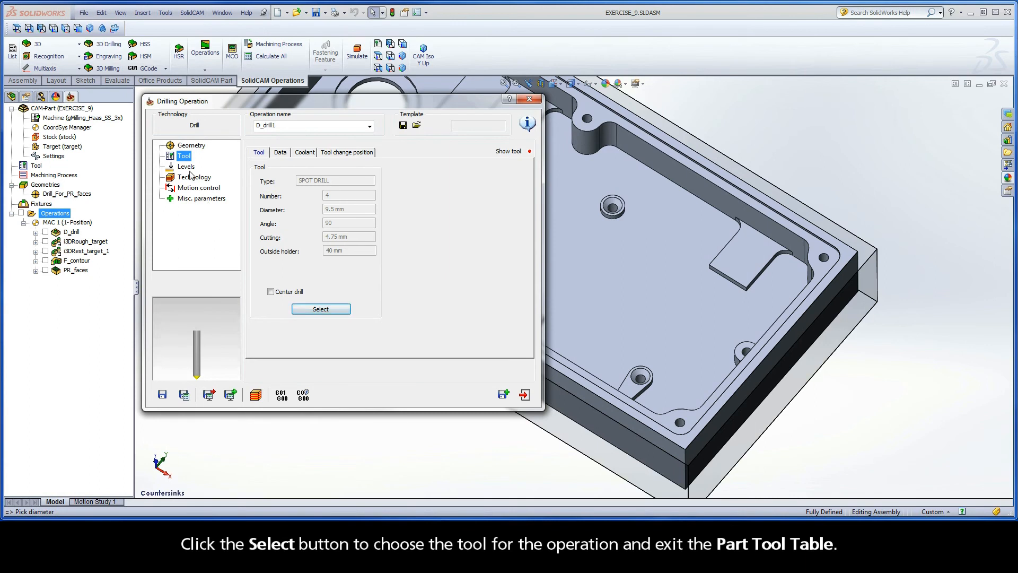
click(185, 166)
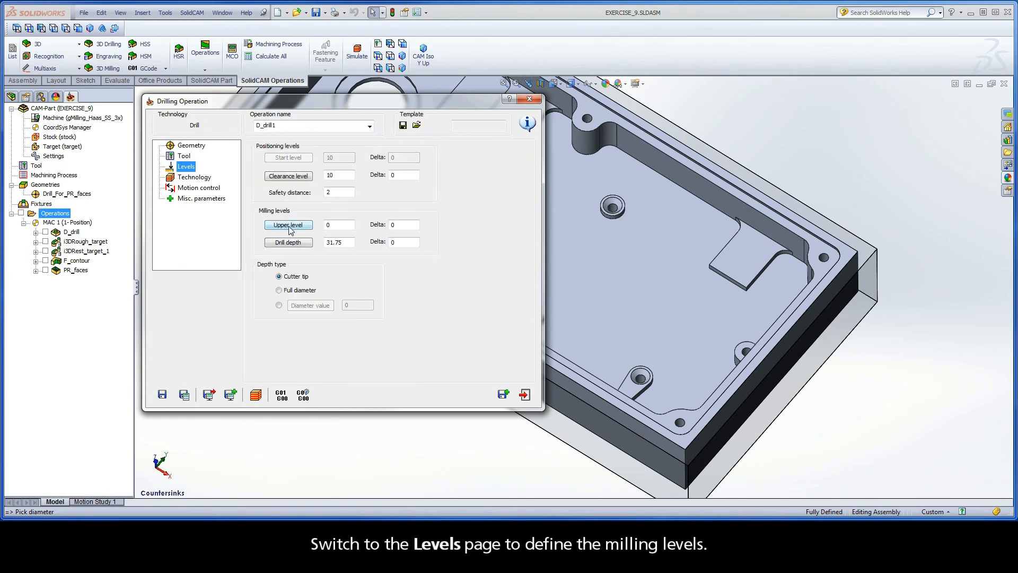
- Set the upper level to 0 from the stock's top face
click(287, 225)
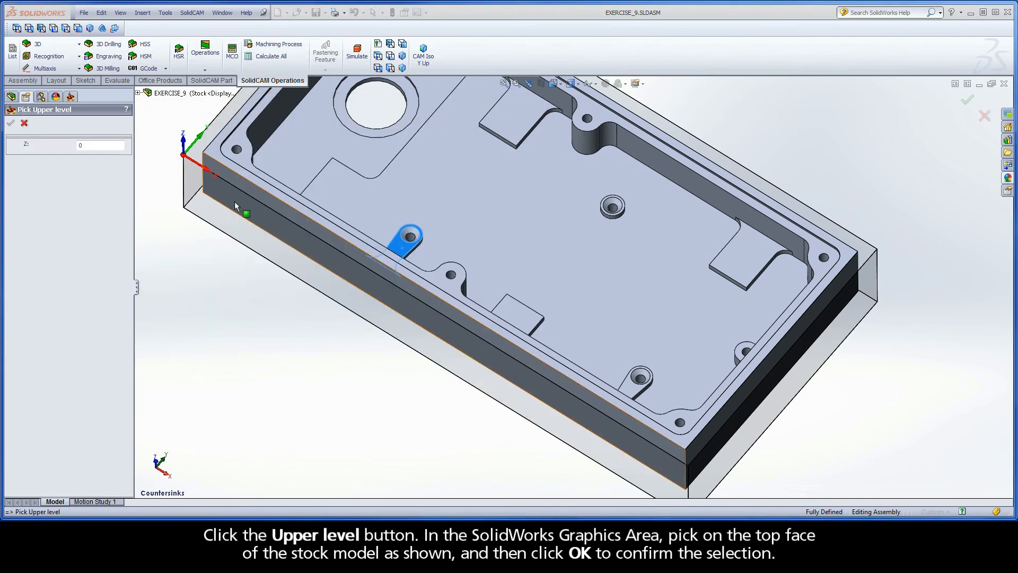
click(198, 159)
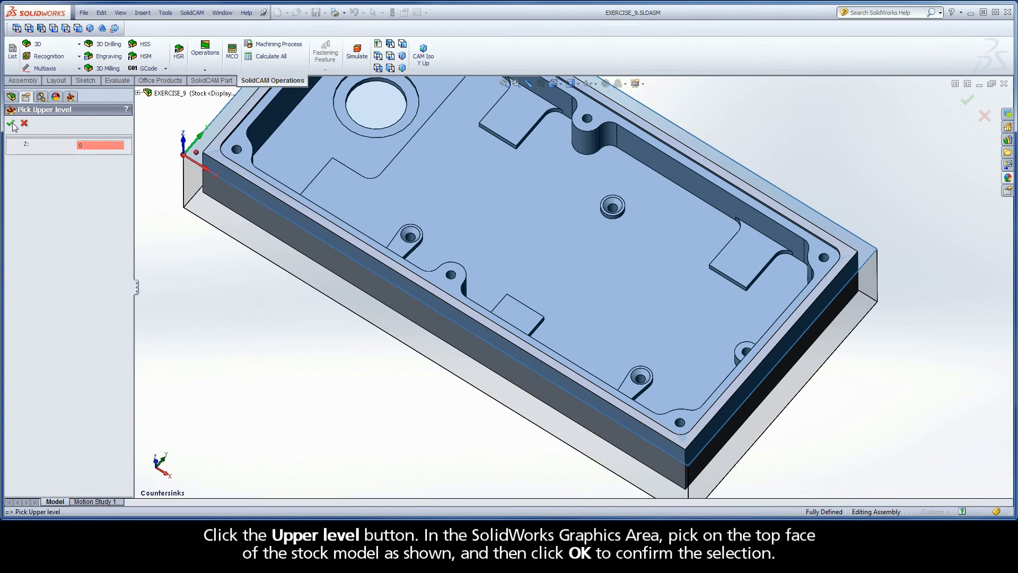
click(11, 123)
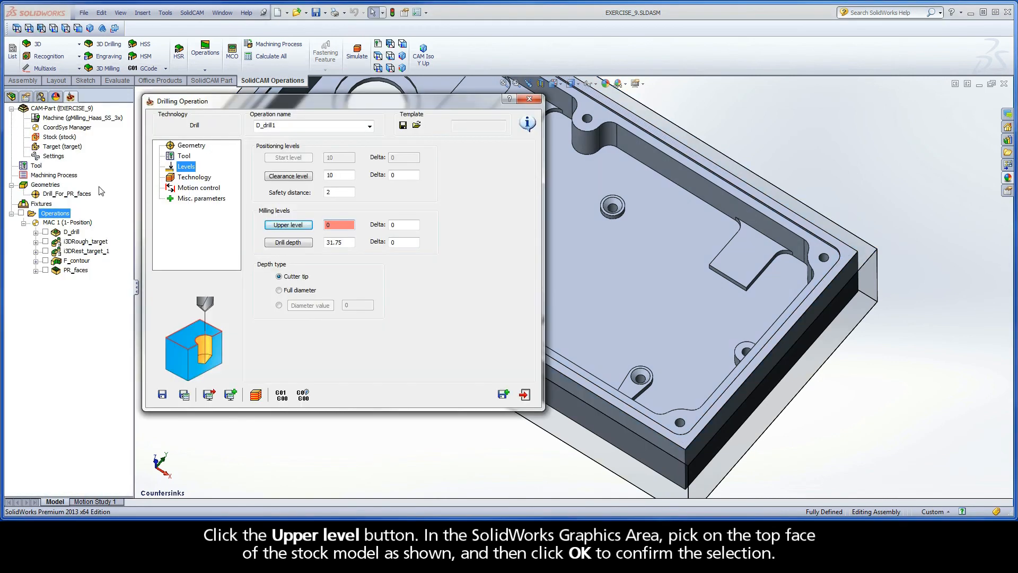
- Set the drill depth to 13 from a low boss top face
click(288, 242)
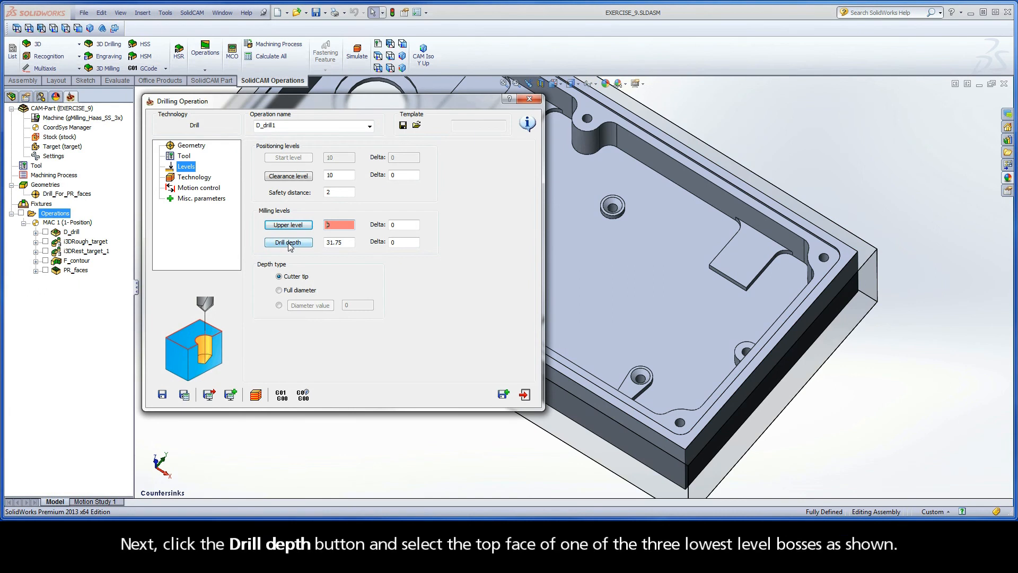
click(287, 242)
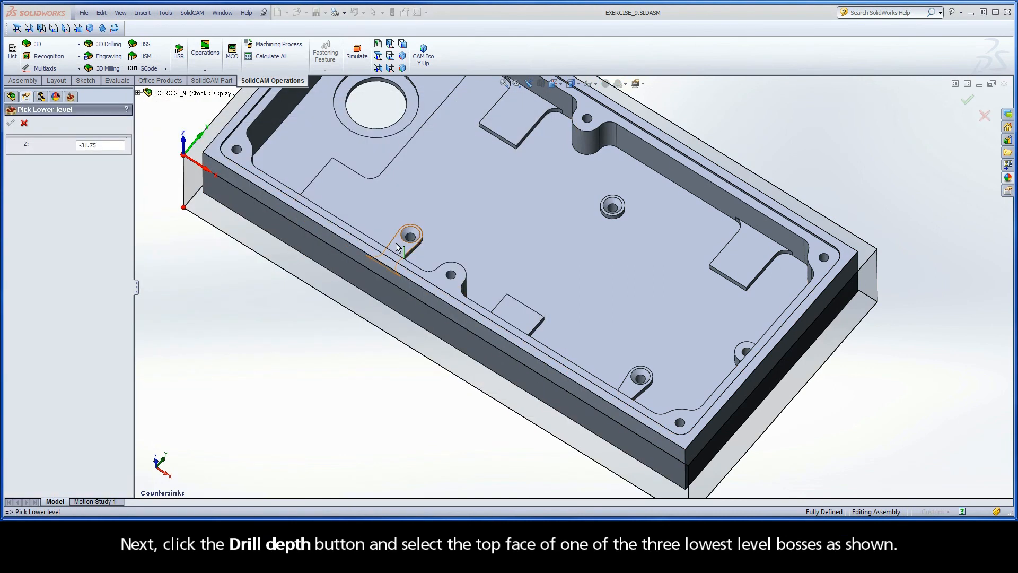
click(406, 240)
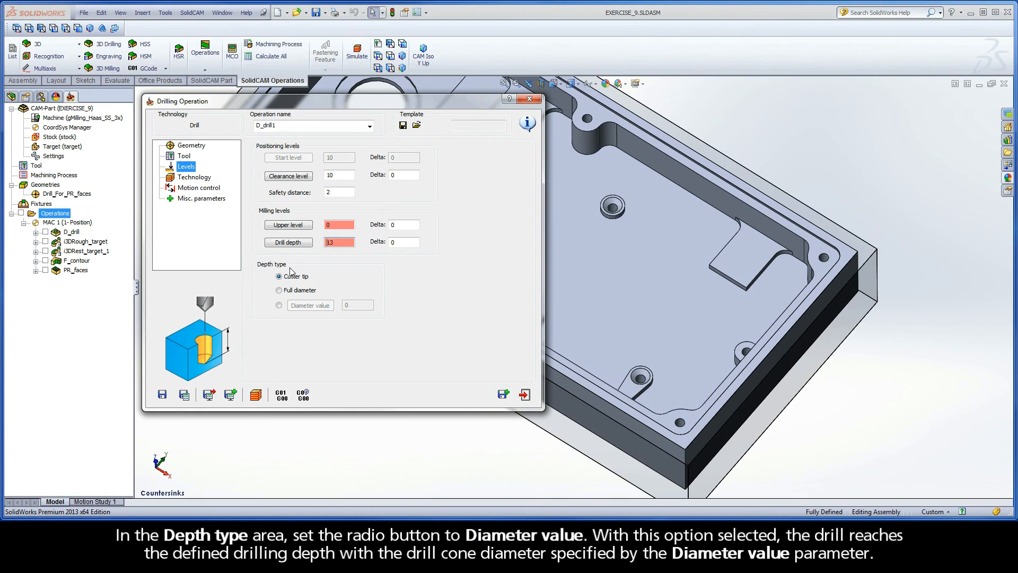
- Set depth type to Diameter value 6.3 mm, picked from the countersink's largest edge (radius 3.15)
click(279, 305)
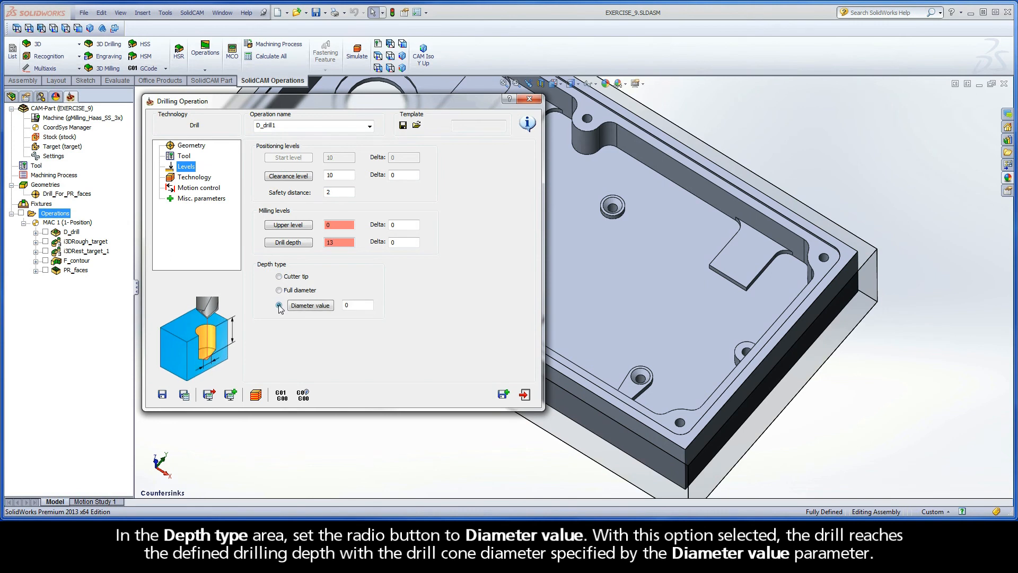
click(279, 306)
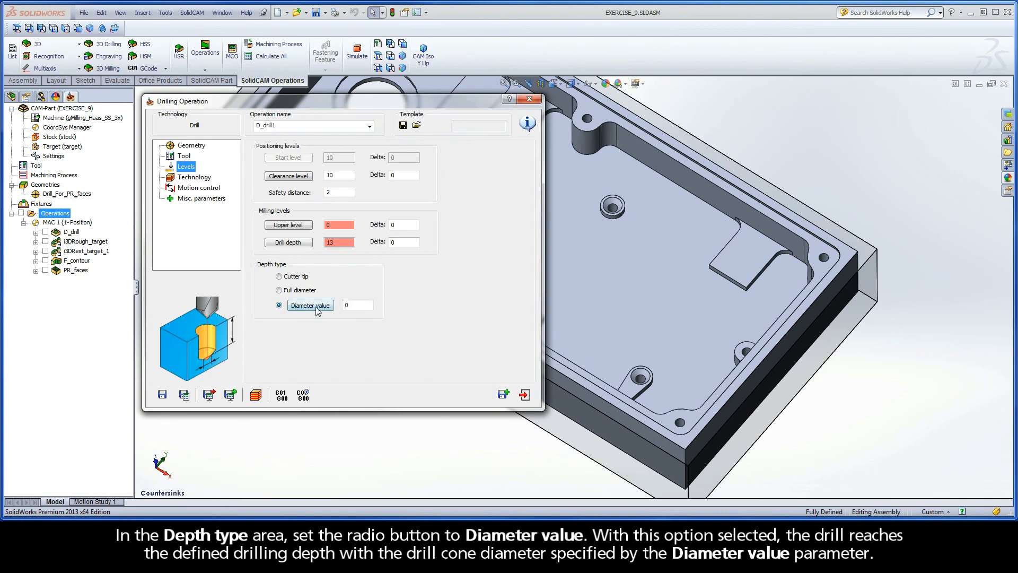
click(279, 305)
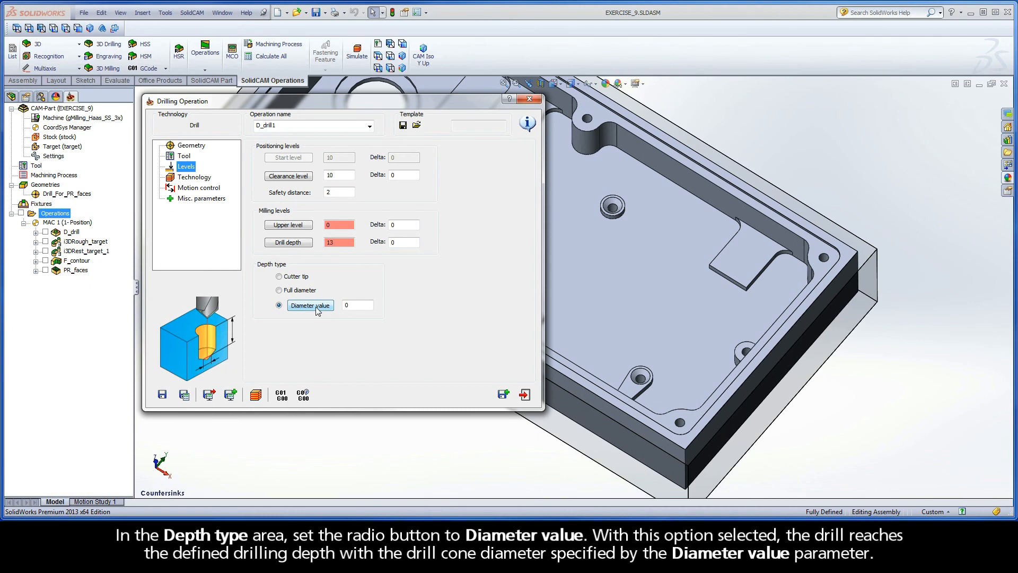
click(310, 305)
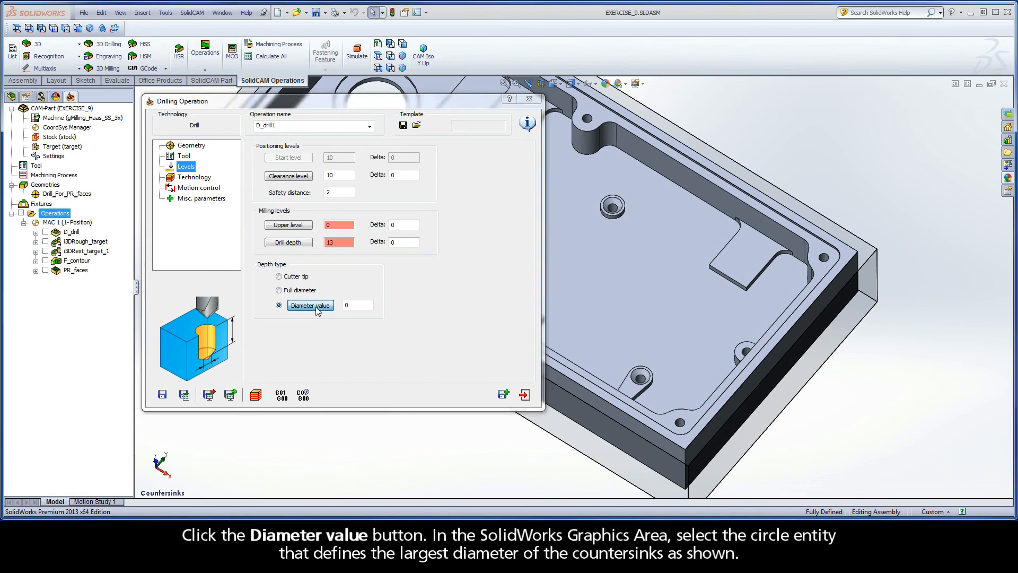
click(310, 305)
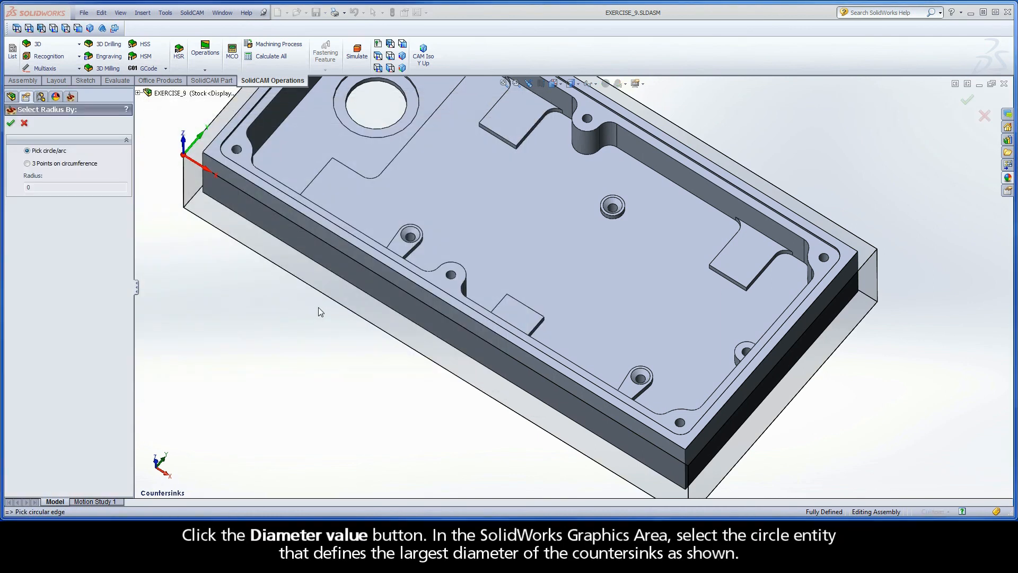
click(409, 234)
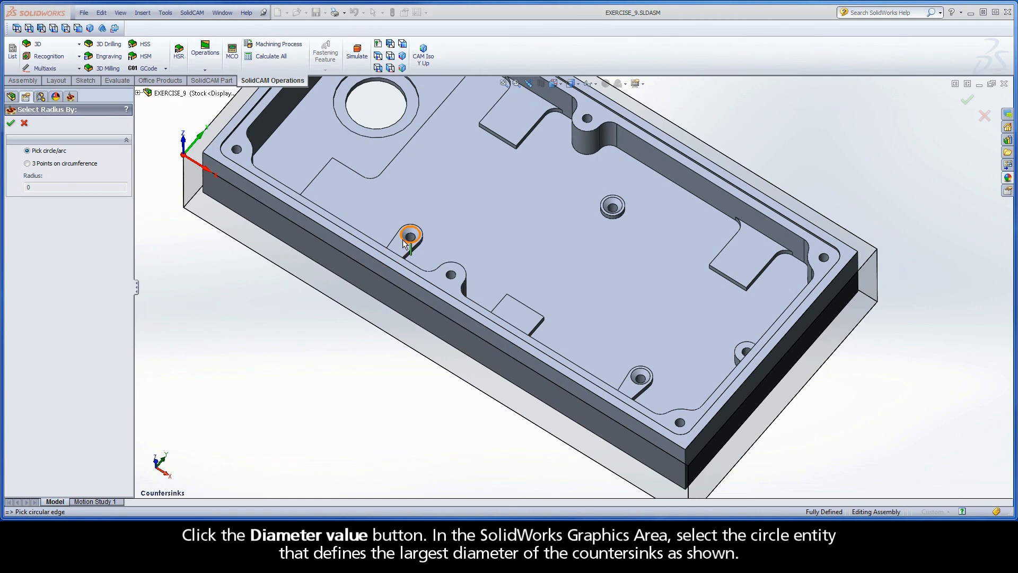
click(408, 234)
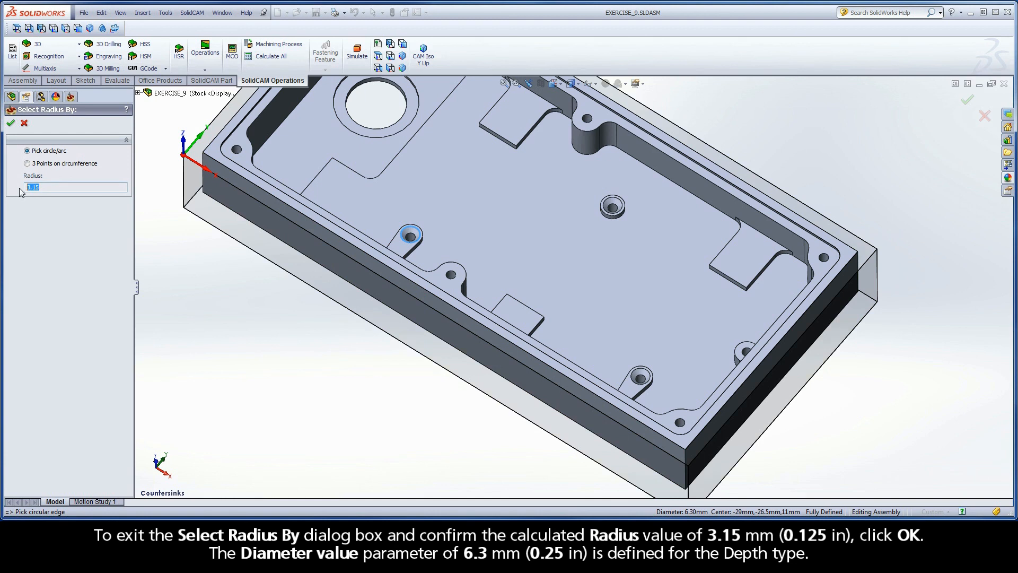
mouse_move(21, 185)
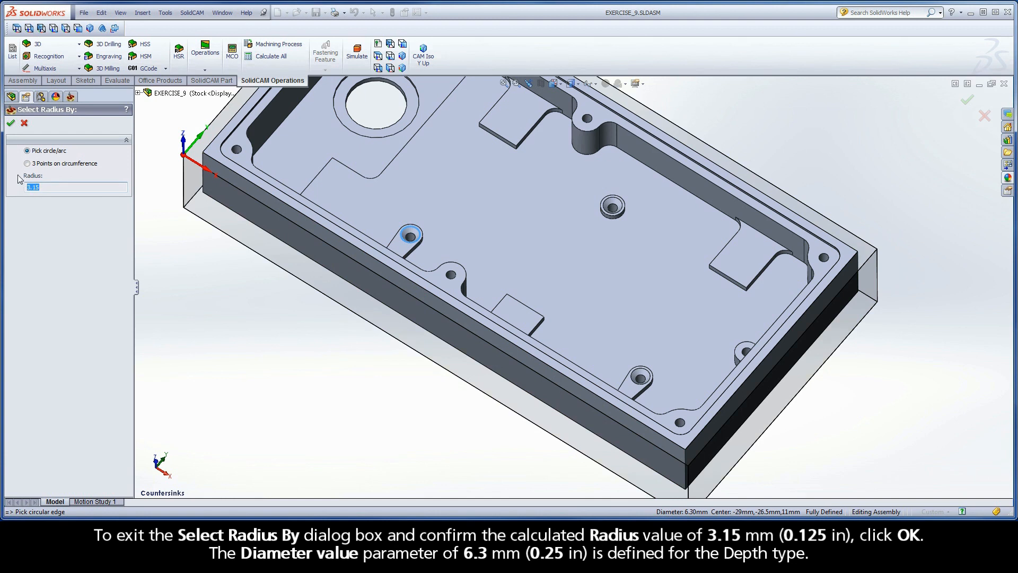
click(11, 123)
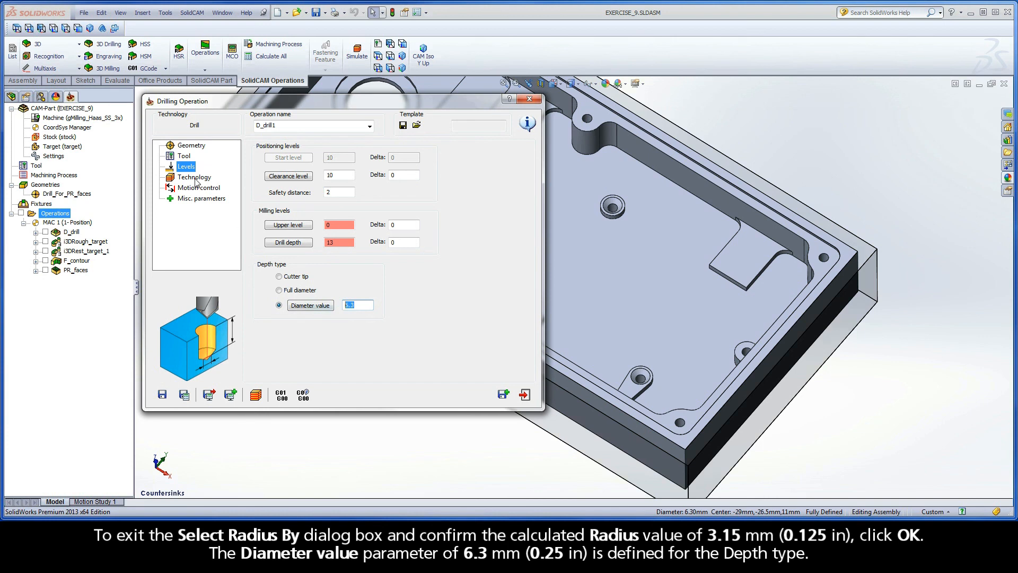
click(194, 177)
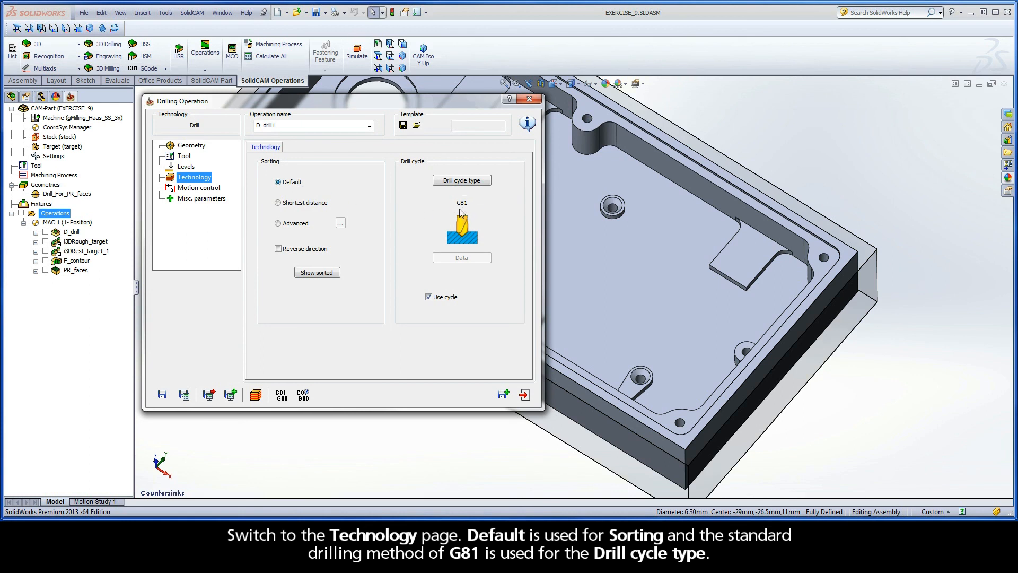
mouse_move(471, 209)
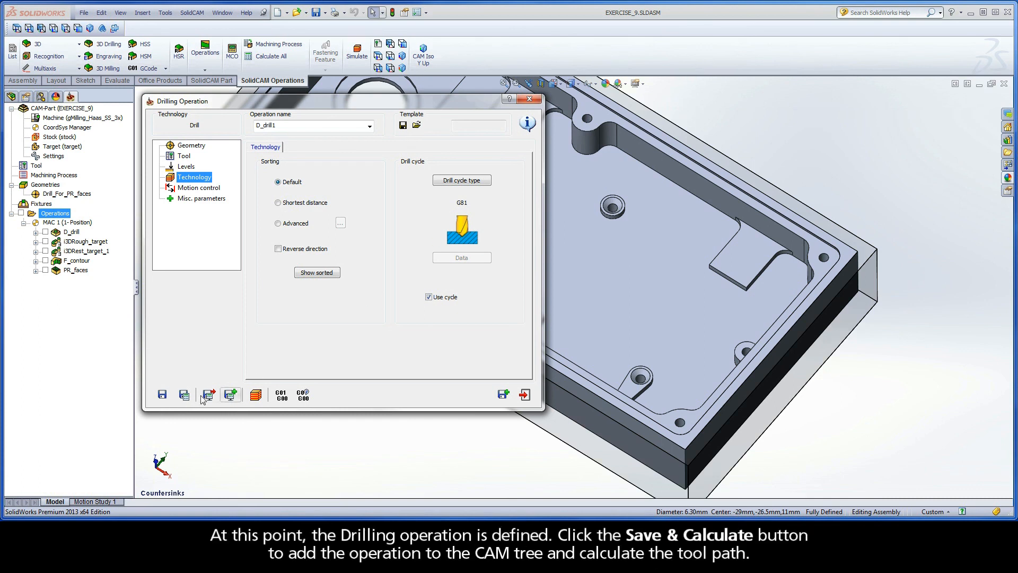
mouse_move(184, 395)
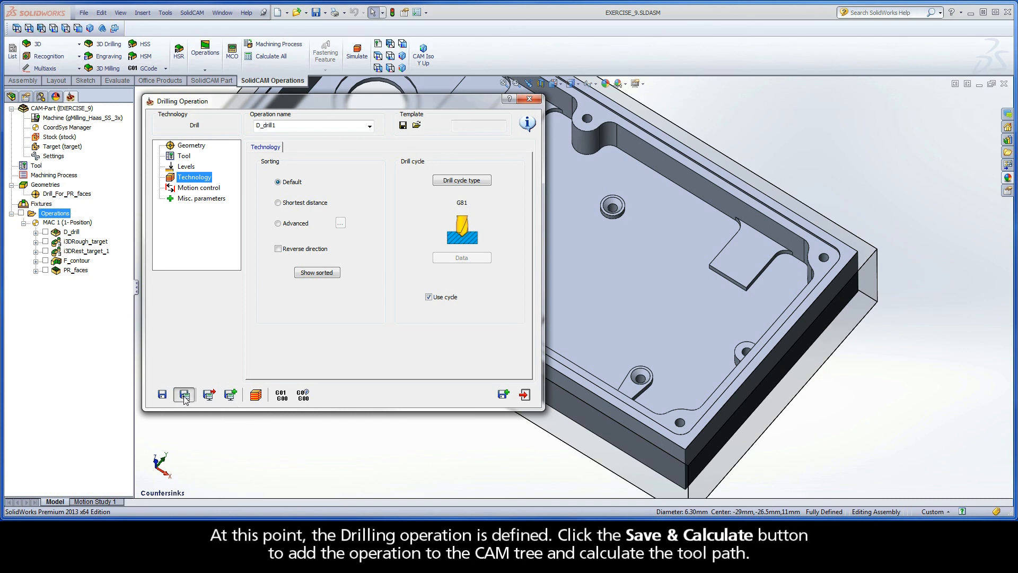
- Save and calculate D_drill1 into the operations tree and close its dialog
click(184, 395)
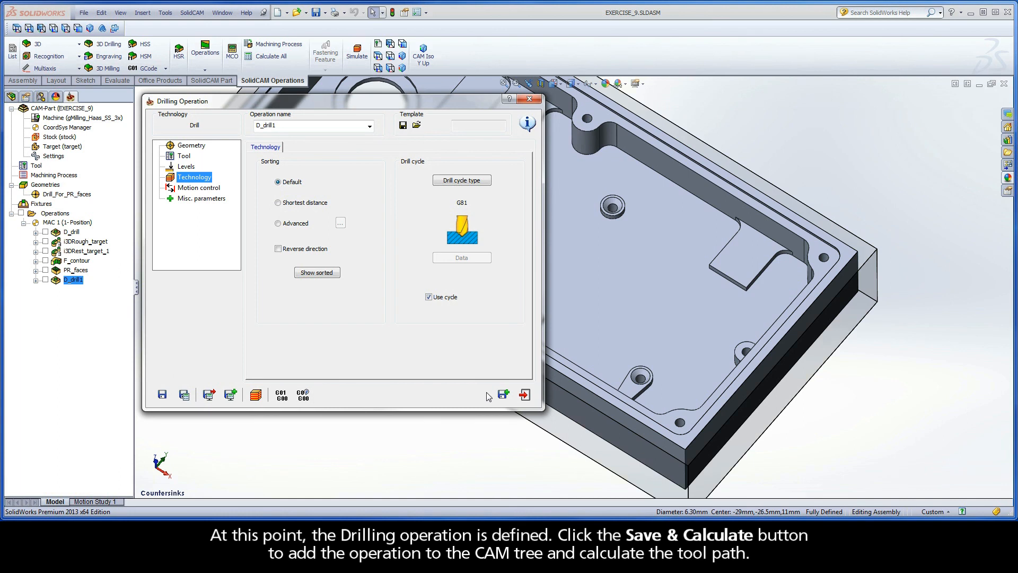
click(502, 395)
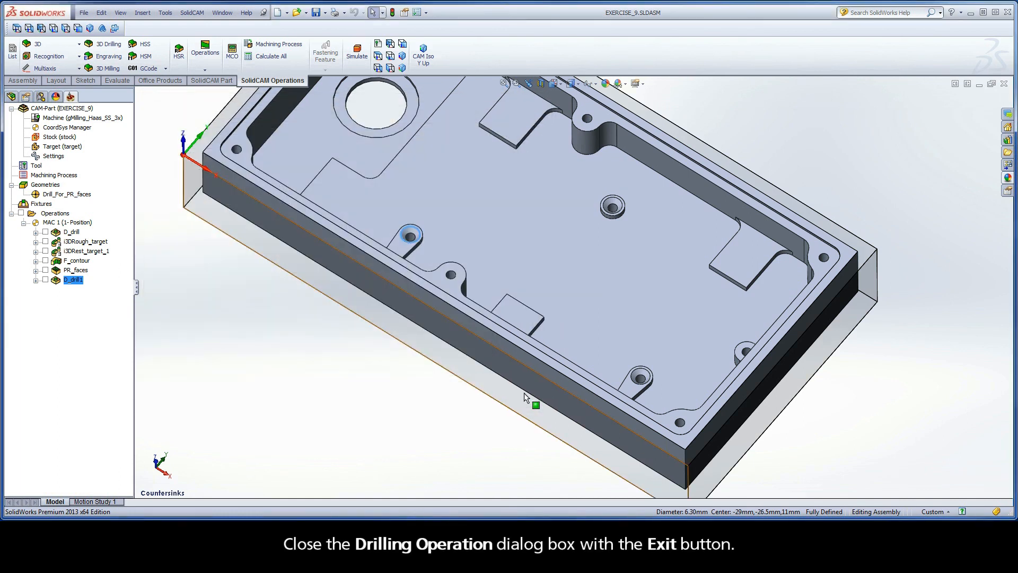
mouse_move(526, 398)
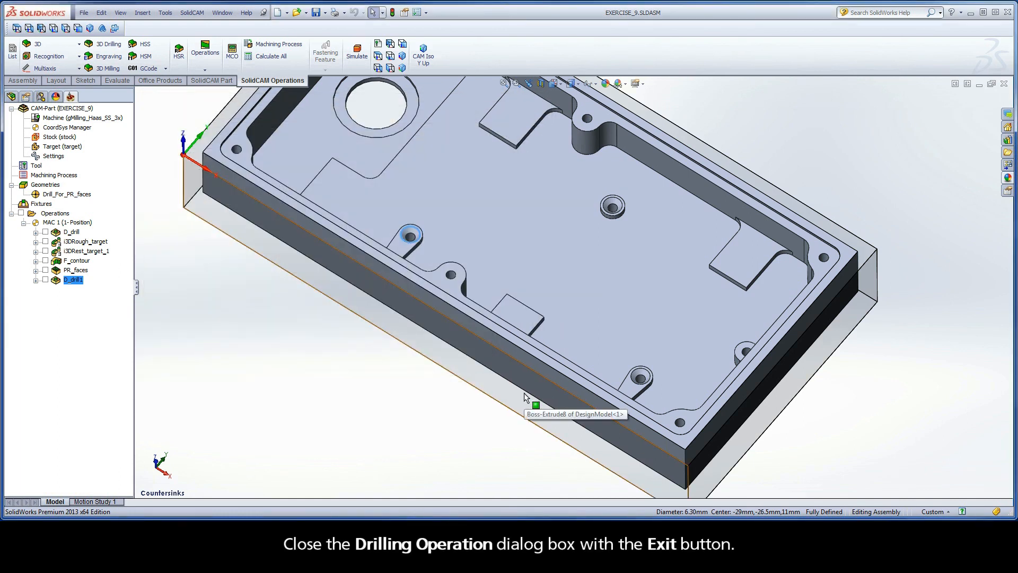